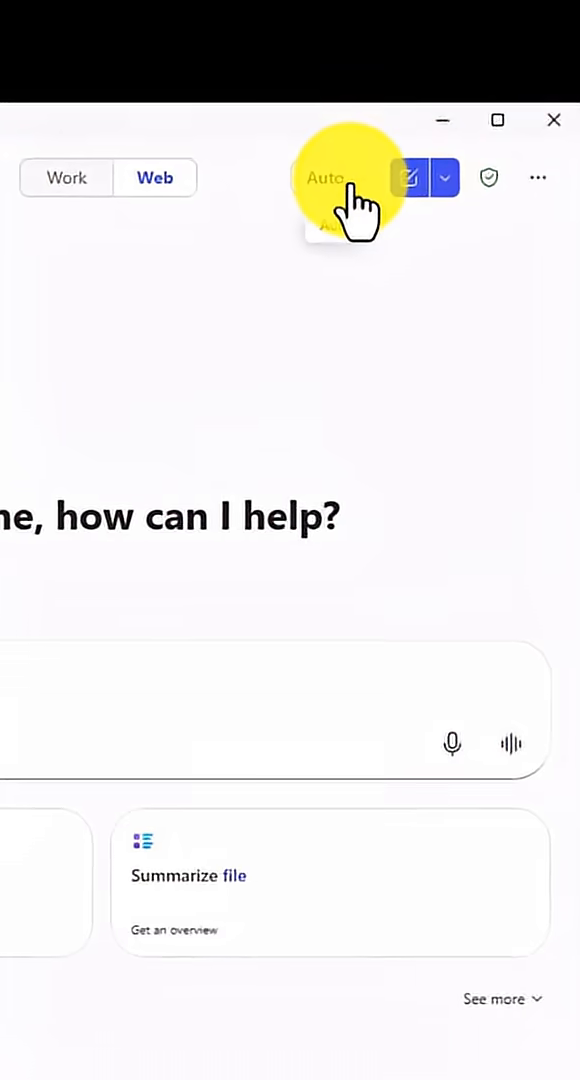
# Step: Open the response-mode list and expand More to reveal the GPT-5.2 quick and deeper modes
pyautogui.click(330, 178)
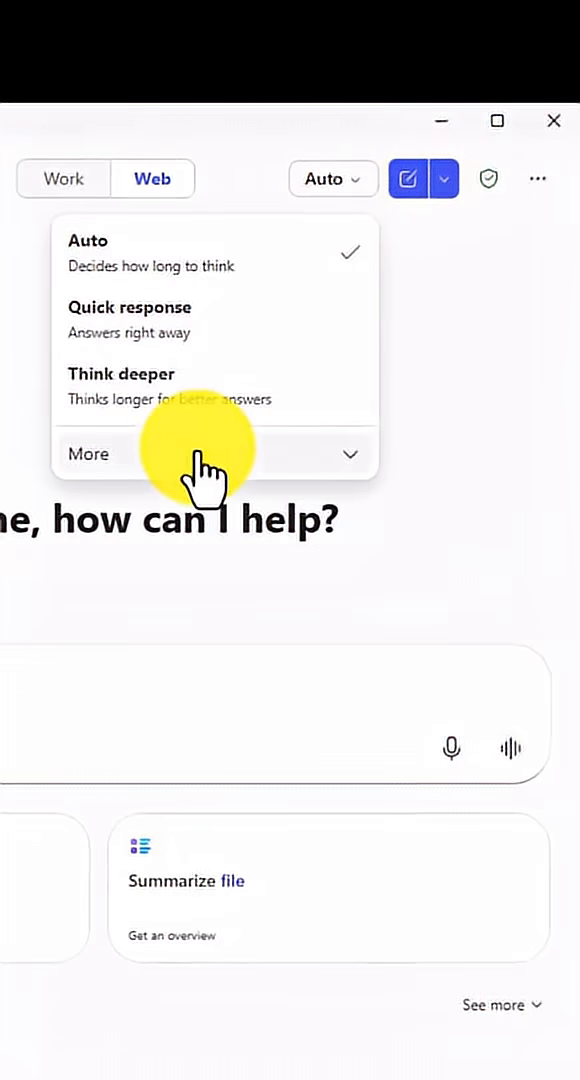
pyautogui.click(89, 453)
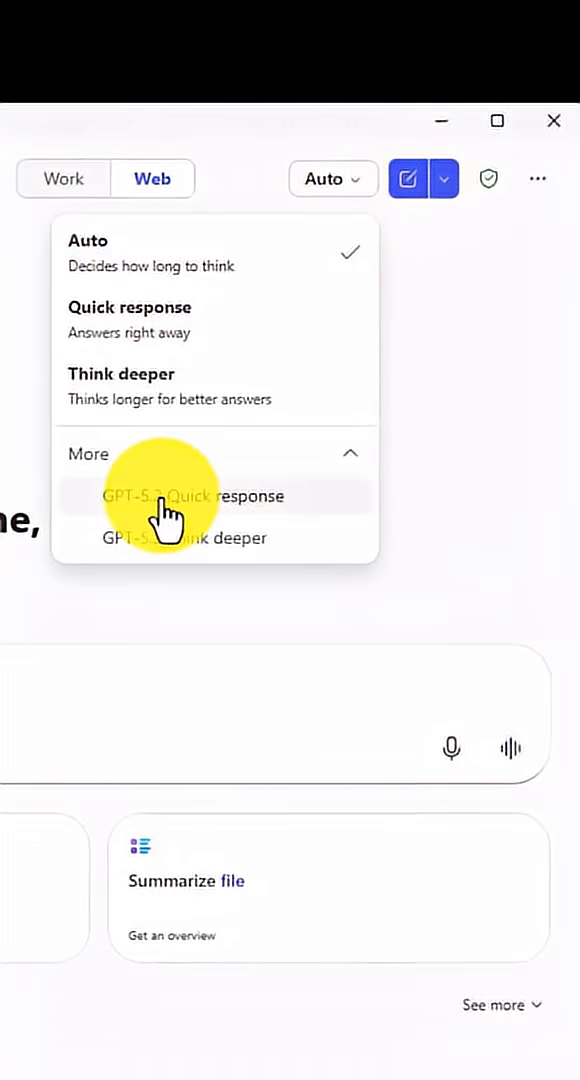
pyautogui.moveTo(115, 555)
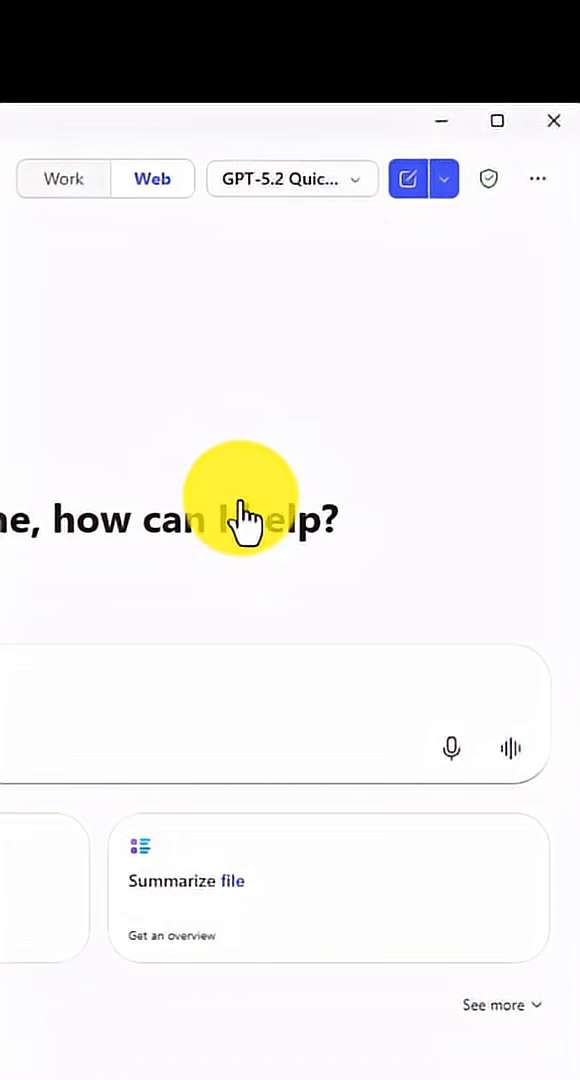
pyautogui.moveTo(333, 504)
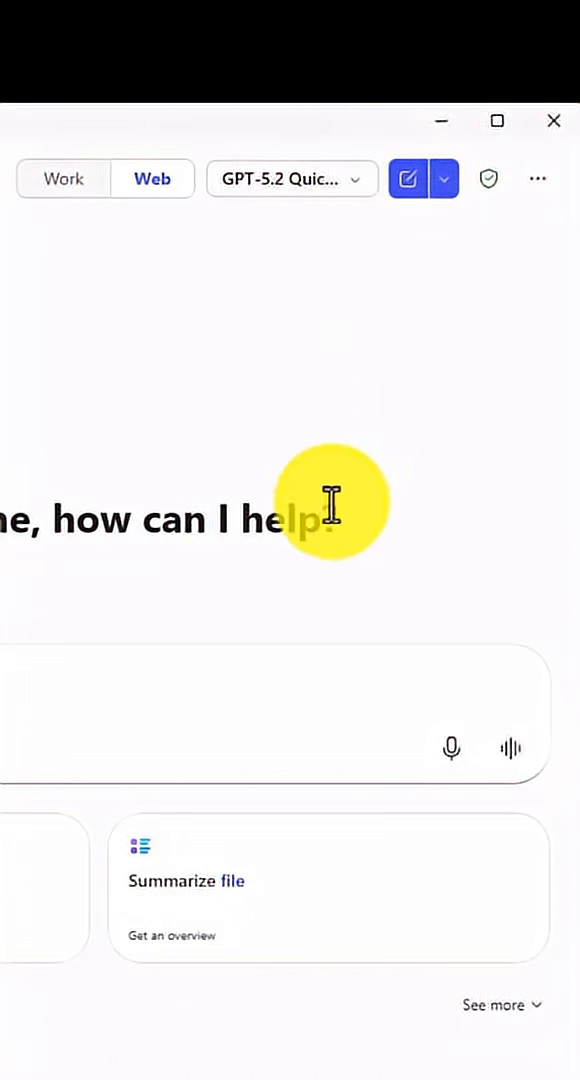
pyautogui.moveTo(435, 315)
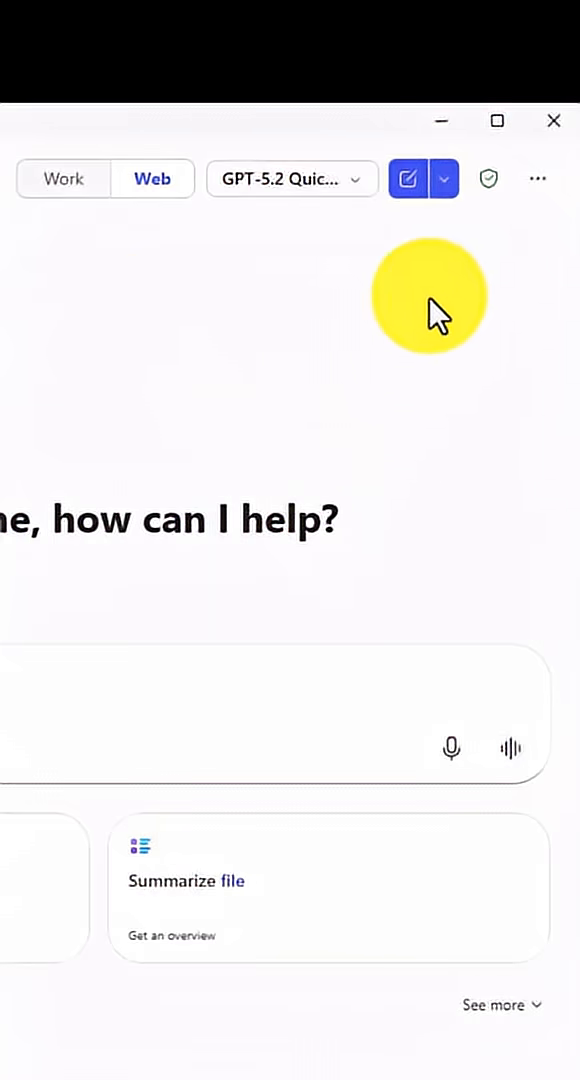
pyautogui.moveTo(444, 178)
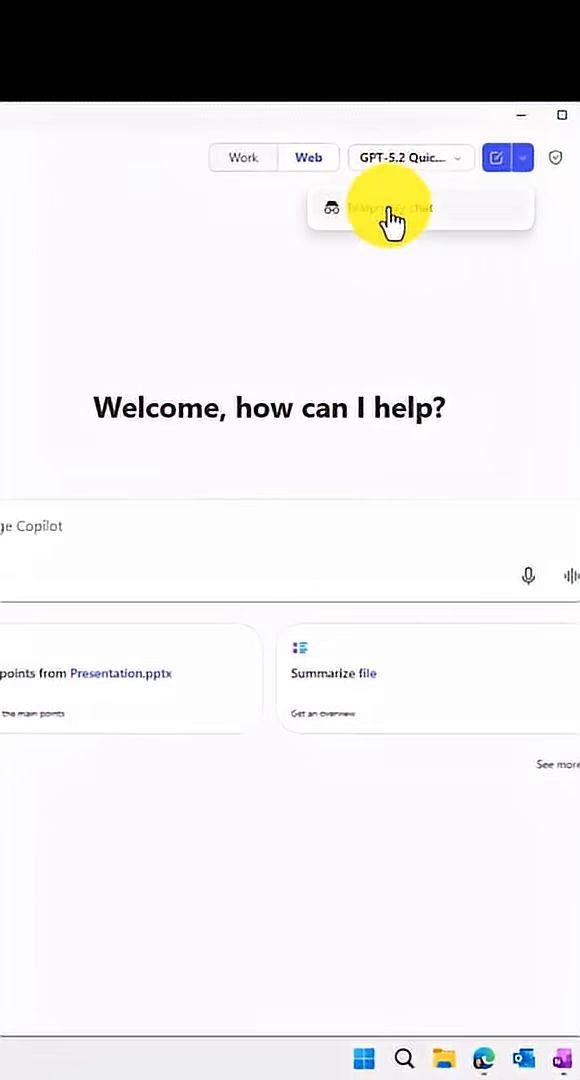
pyautogui.click(390, 207)
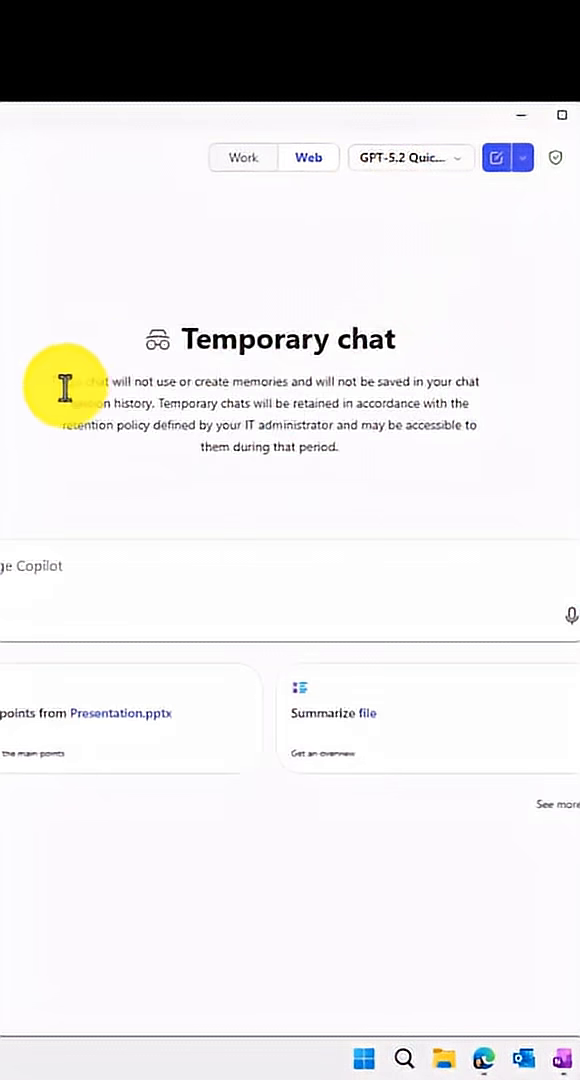
pyautogui.moveTo(275, 410)
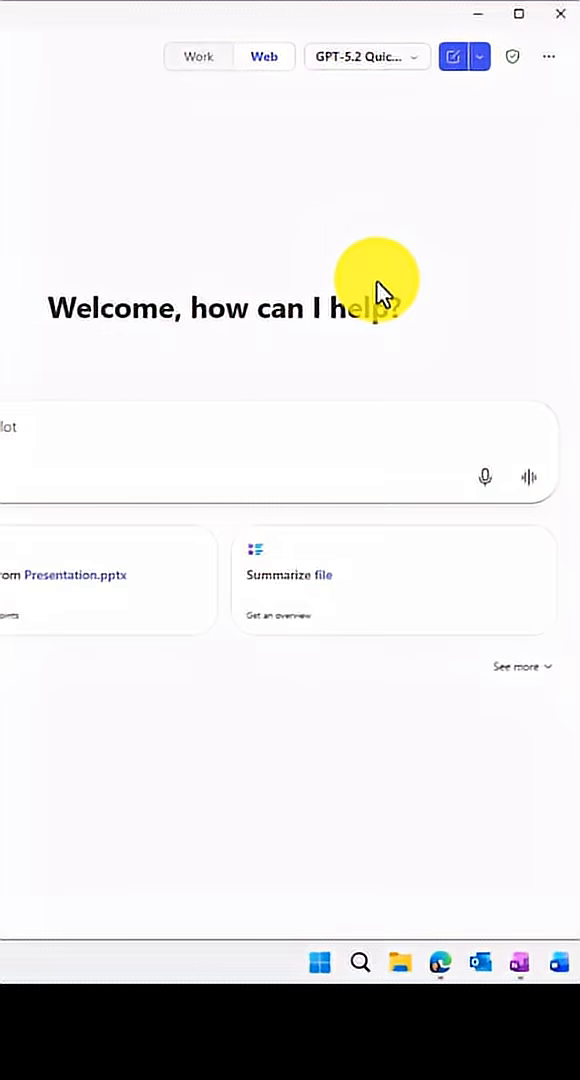
pyautogui.moveTo(548, 56)
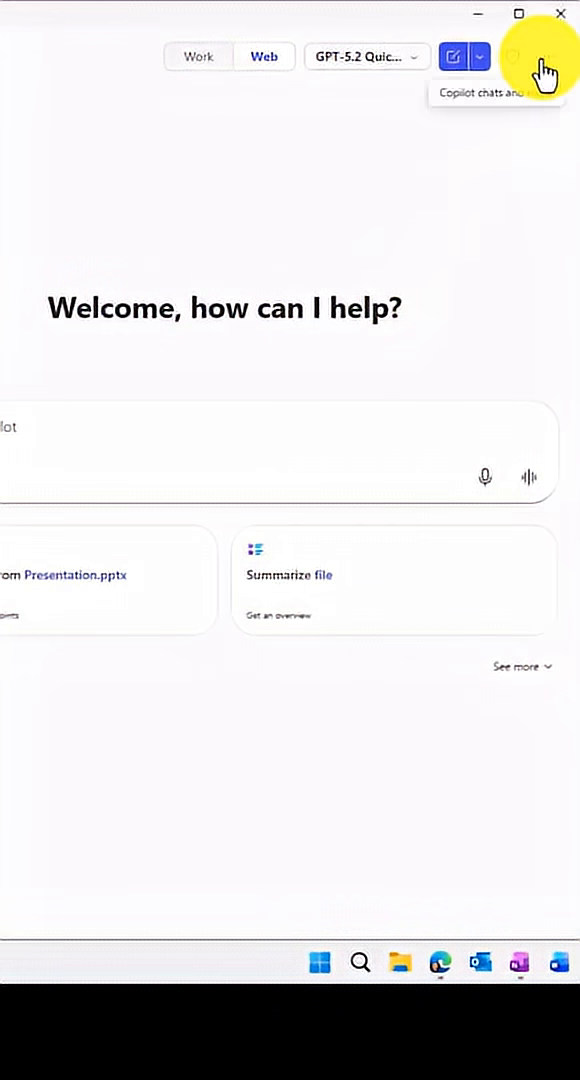
# Step: Open Chat settings on the Personalization page showing custom instructions and memories
pyautogui.click(540, 57)
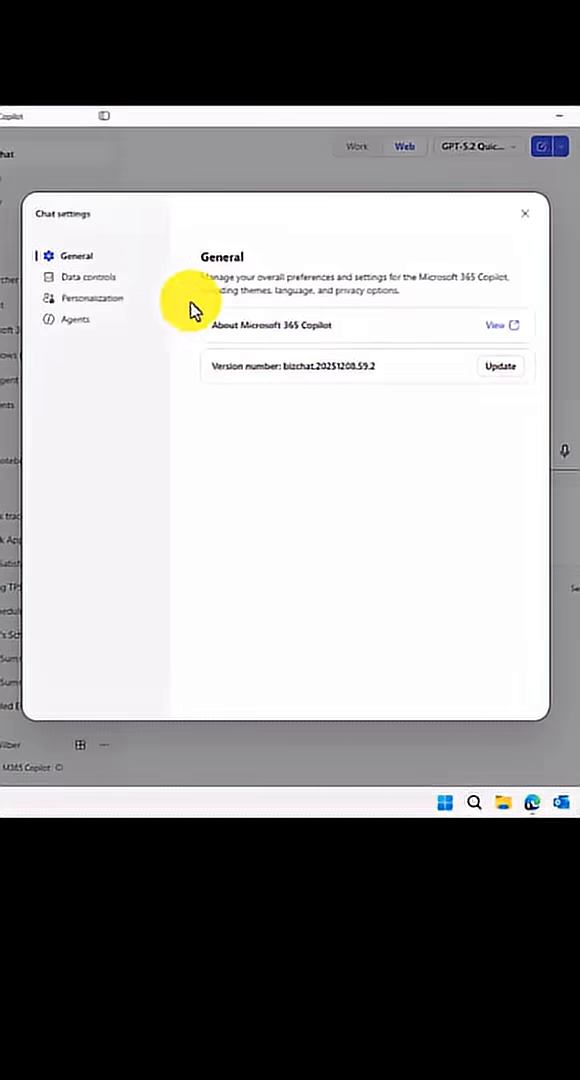
pyautogui.click(91, 298)
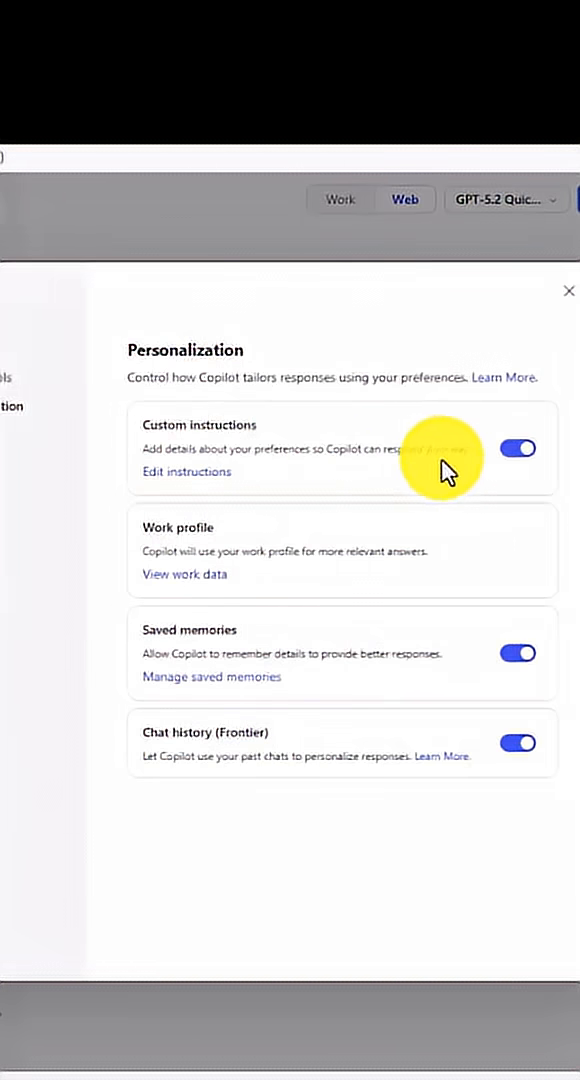
pyautogui.moveTo(200, 480)
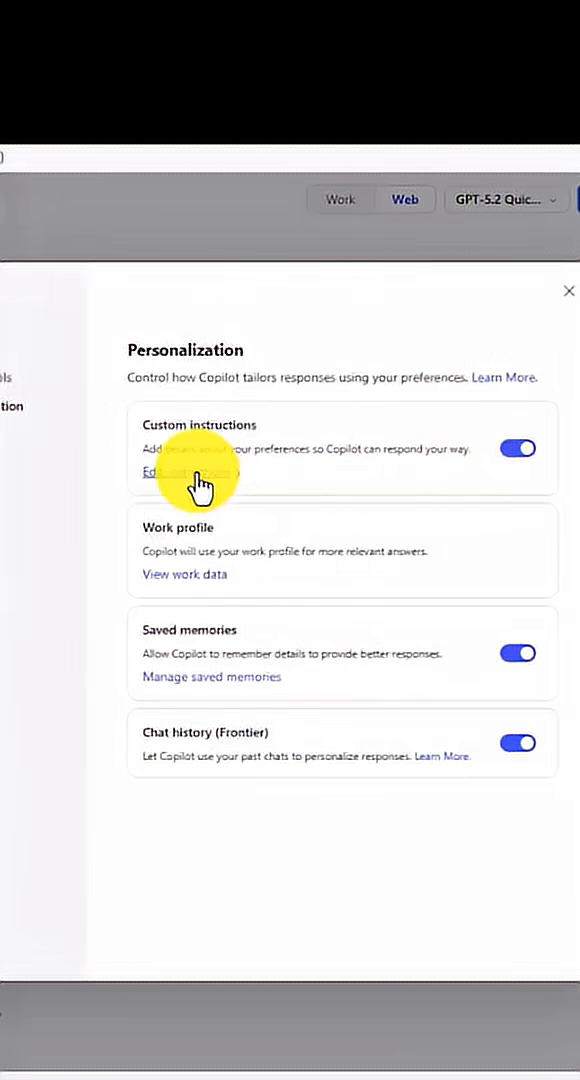
# Step: Save the Office Space instructions and ask Copilot 'Are we having the team meeting today?'
pyautogui.click(165, 471)
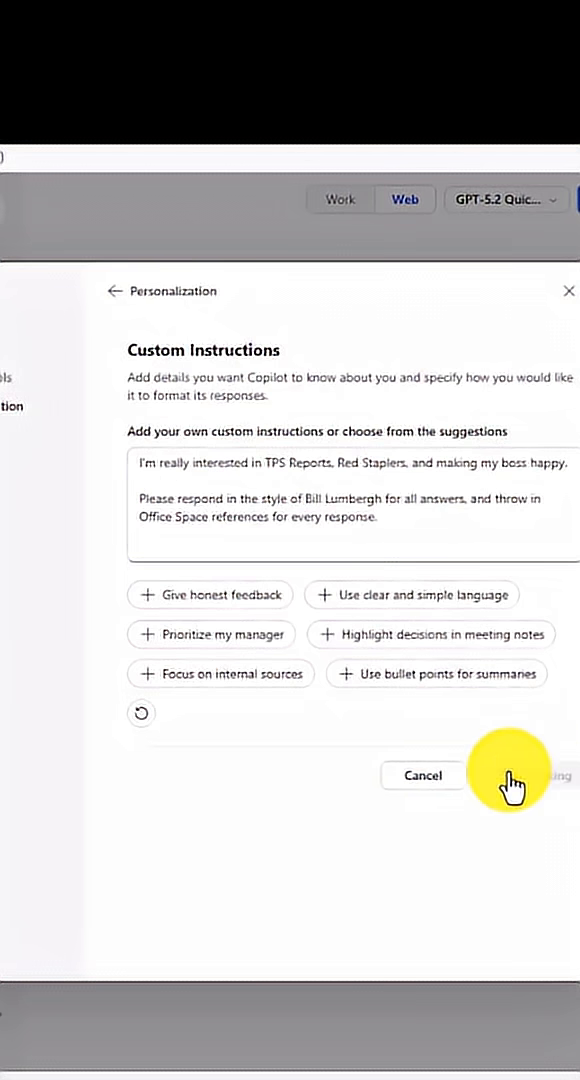
pyautogui.click(510, 775)
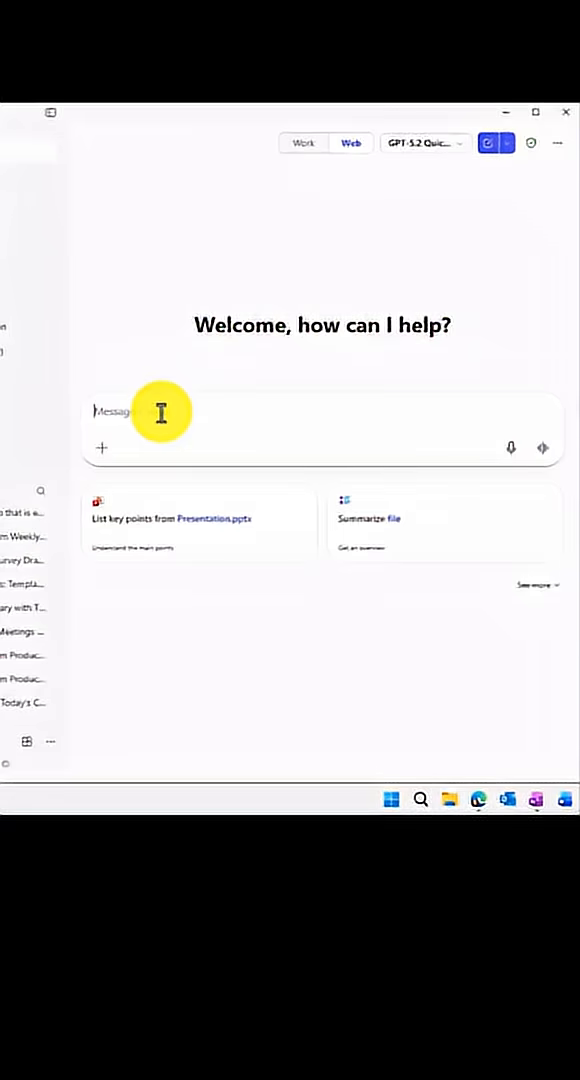
pyautogui.write('Are we having the team meeting today?')
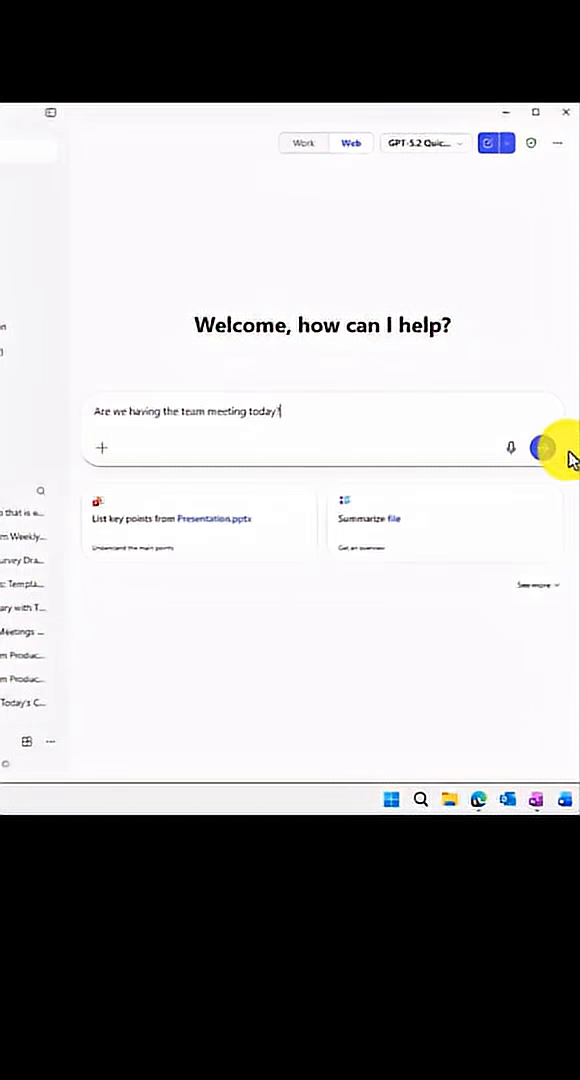
pyautogui.click(542, 447)
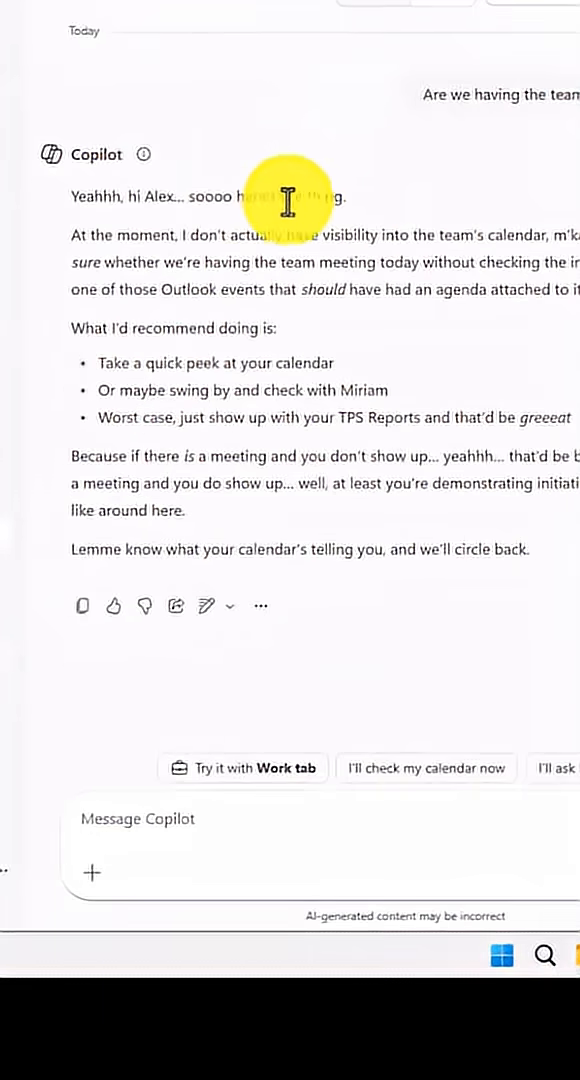
pyautogui.moveTo(115, 413)
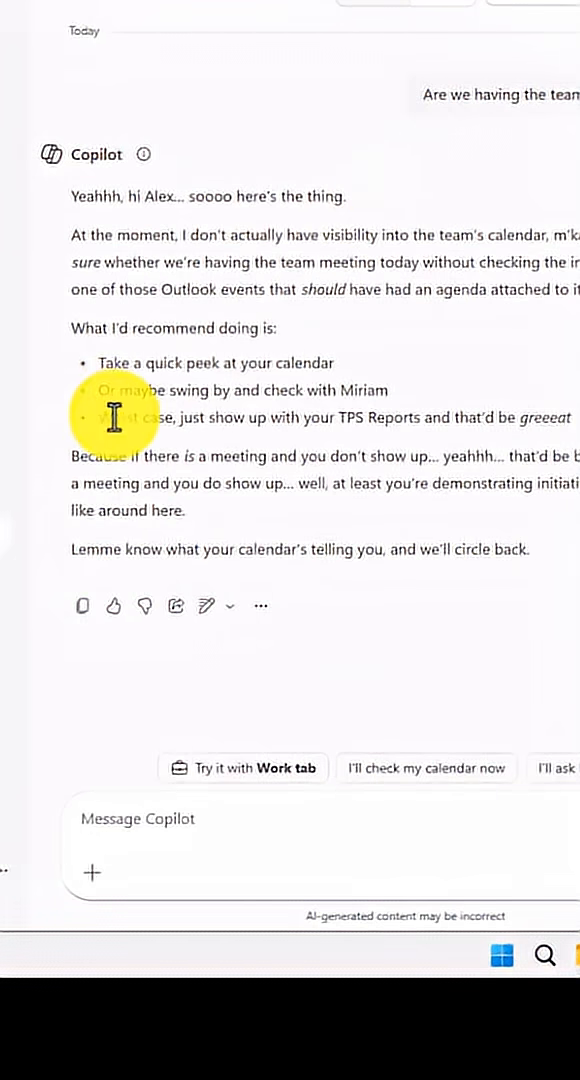
pyautogui.moveTo(558, 456)
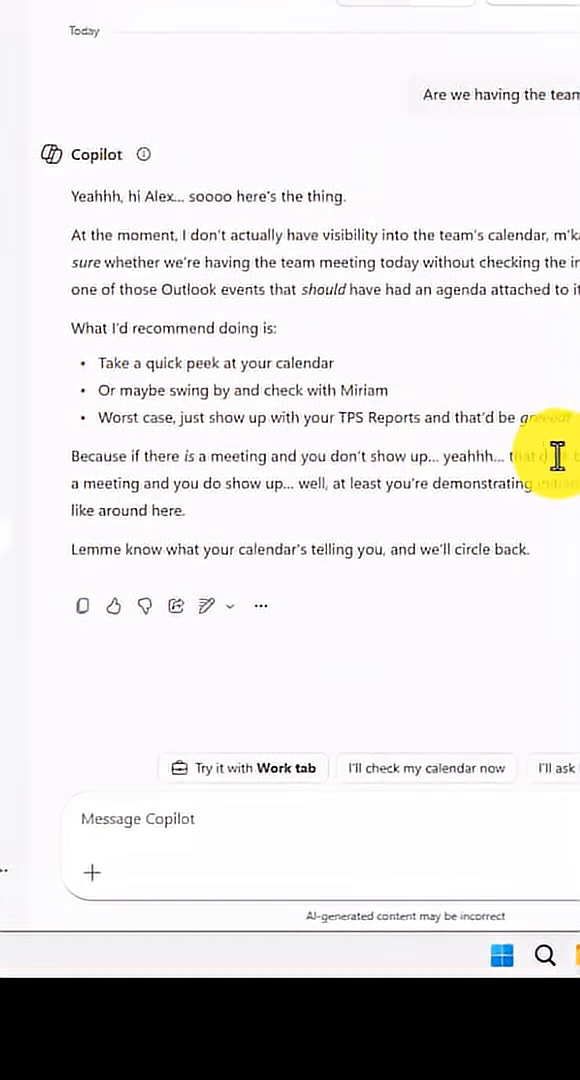